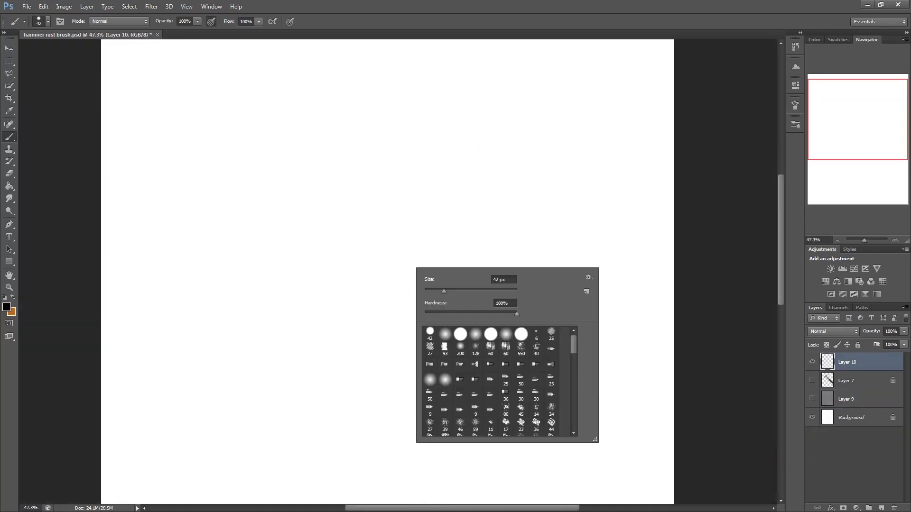
Dab overlapping grey and black soft round strokes into a blot near the canvas centre on Layer 10
left_click(459, 334)
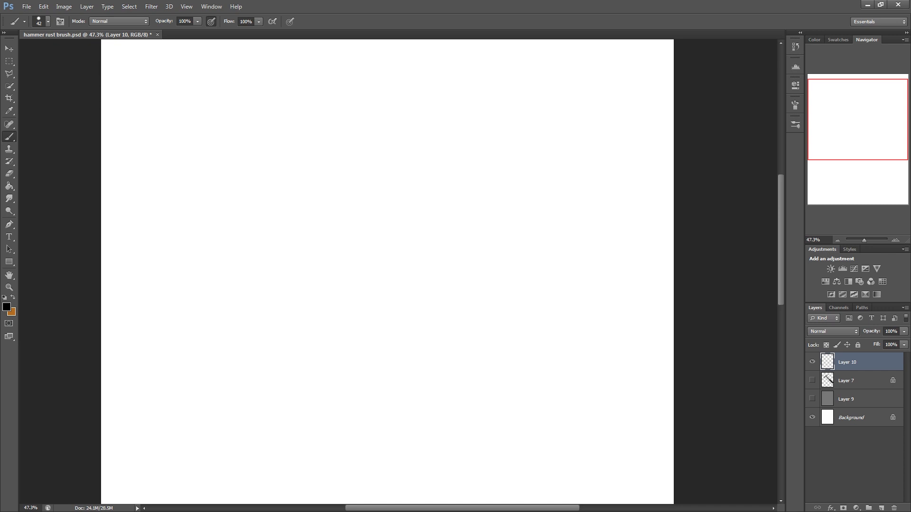
left_click(392, 209)
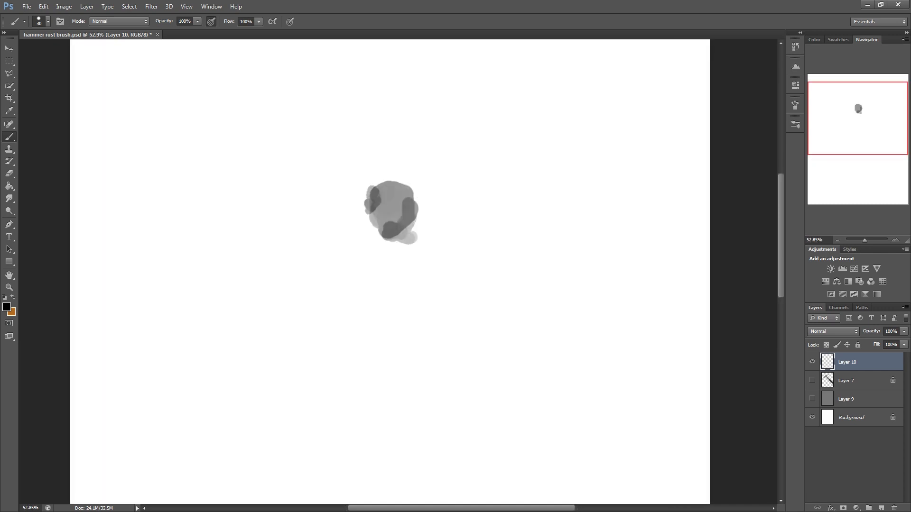
left_click(413, 200)
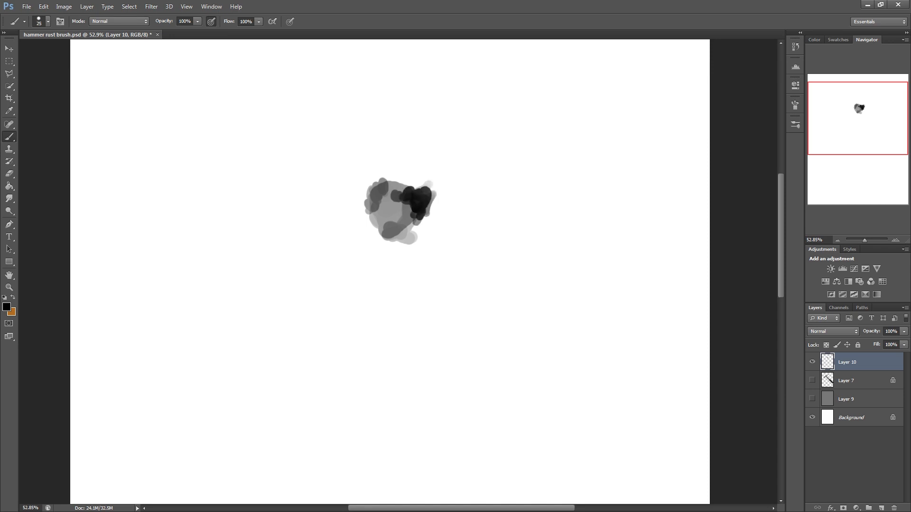
left_click(380, 215)
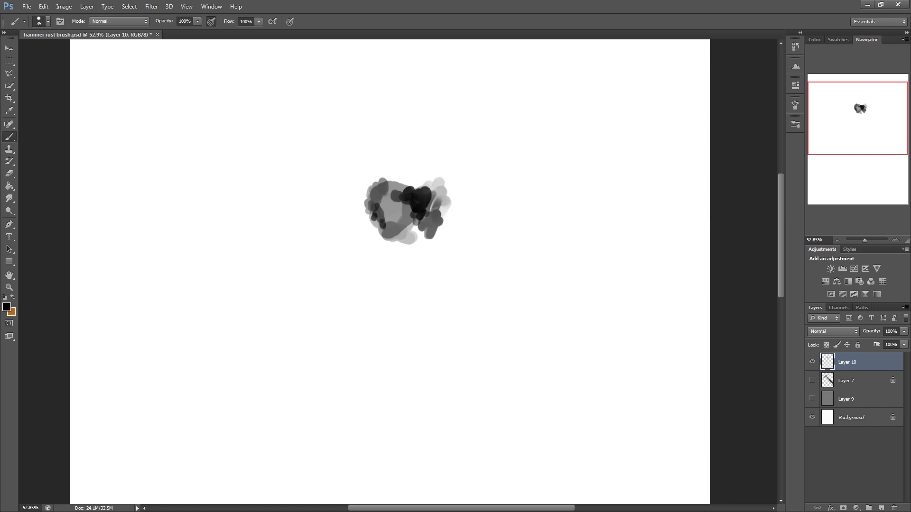
left_click(390, 181)
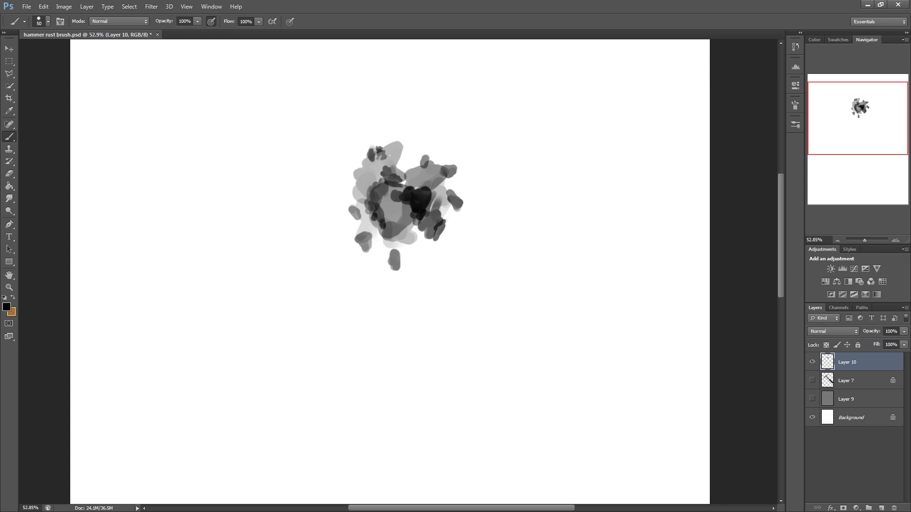
left_click(360, 175)
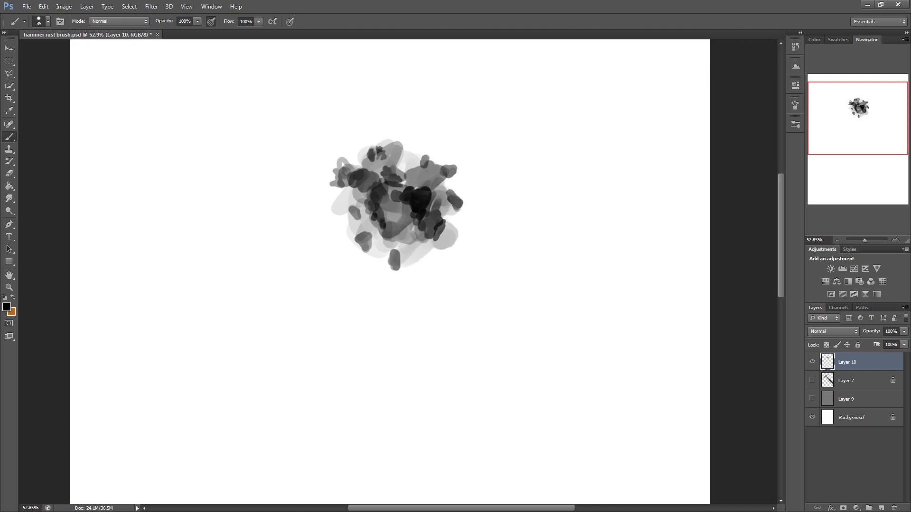
Switch to the Polygonal Lasso Tool to chip angular chunks off the blot's edges
left_click(10, 74)
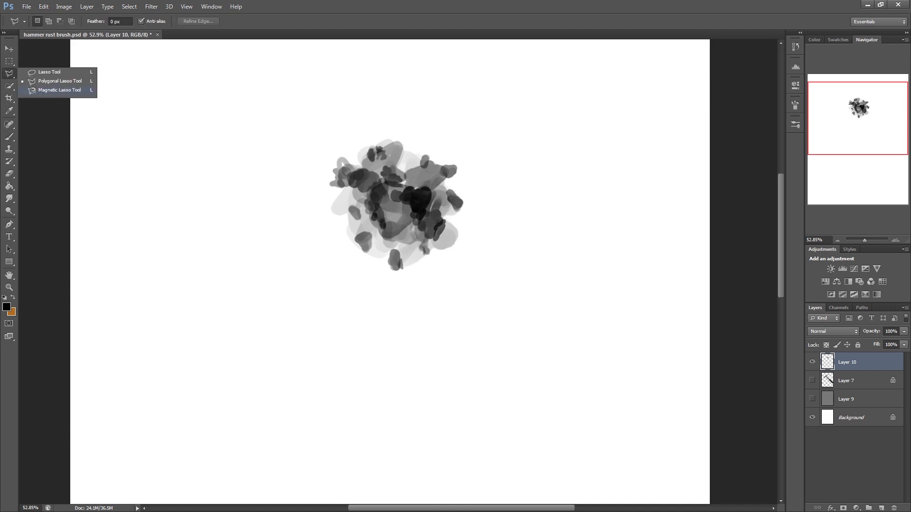
left_click(49, 71)
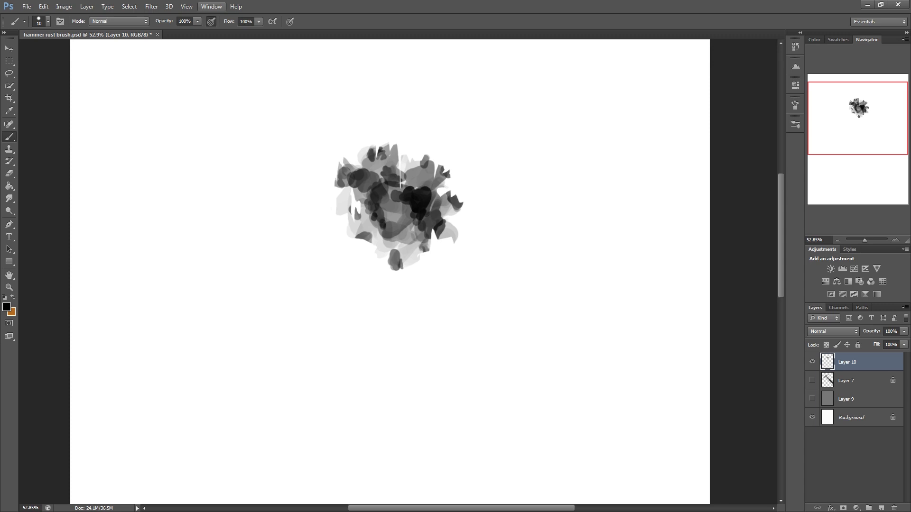
Apply Filter > Noise > Add Noise with a high Uniform amount to grain the blot
left_click(151, 7)
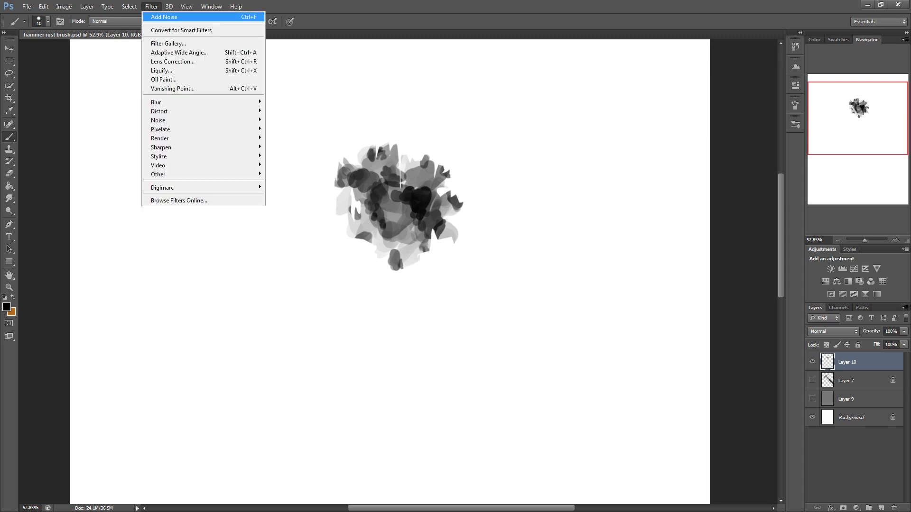
mouse_move(158, 120)
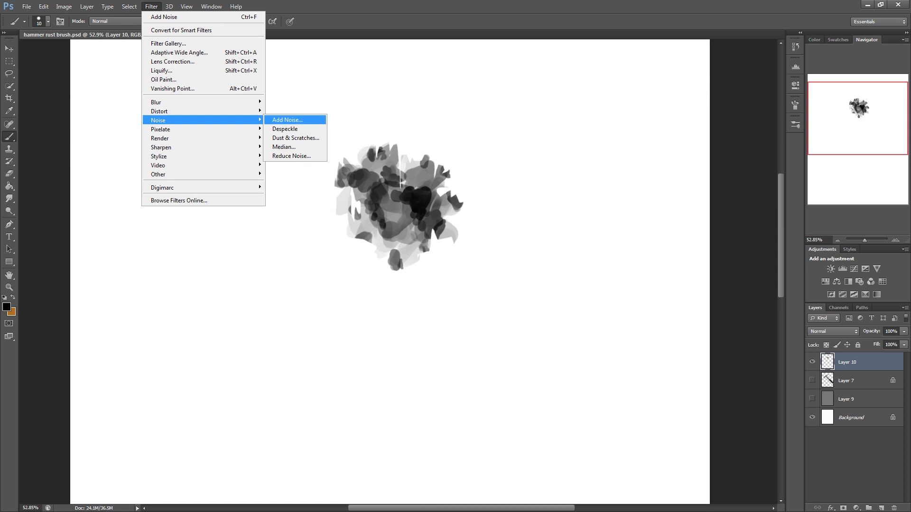
left_click(287, 119)
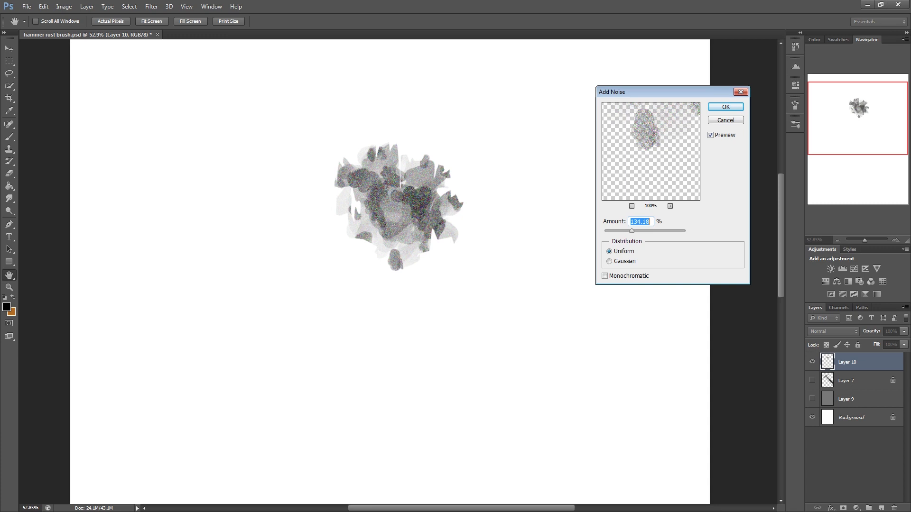
left_click(724, 107)
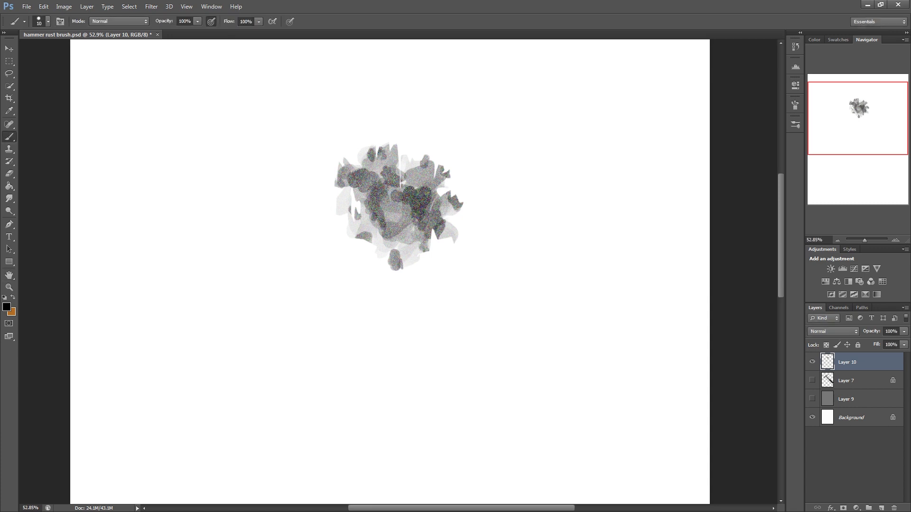
Marquee the blot, define it as a new 530 px brush preset and select it
left_click(10, 61)
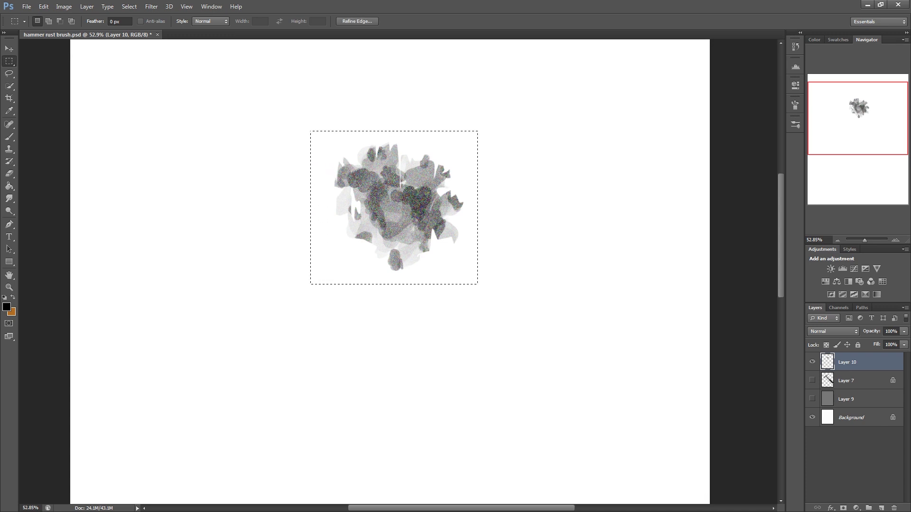
left_click(42, 7)
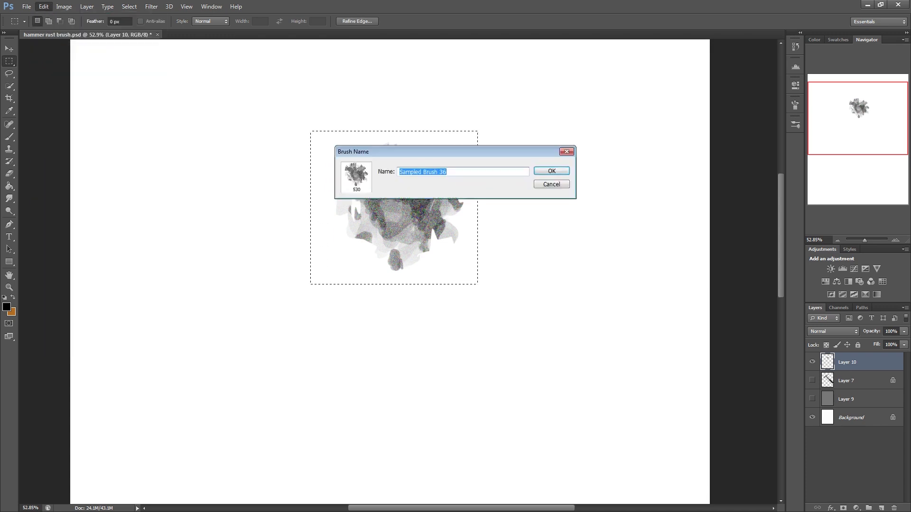
left_click(549, 170)
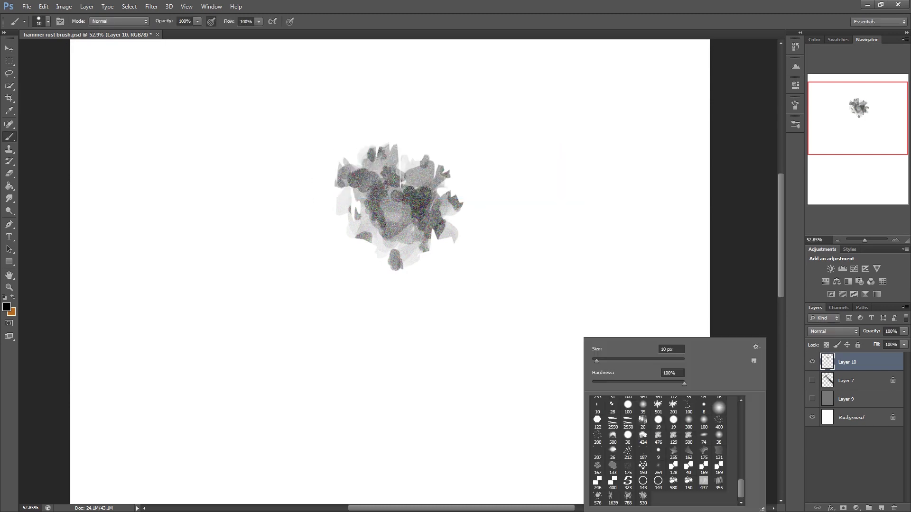
left_click(642, 498)
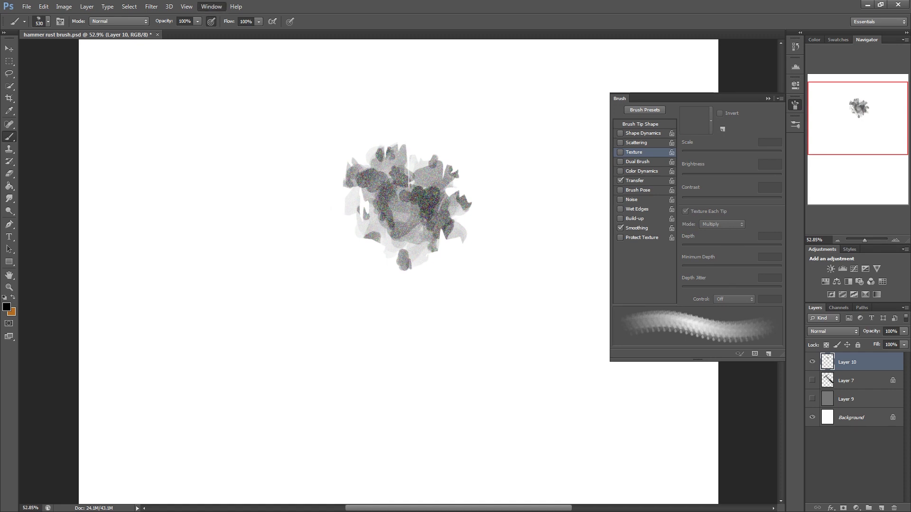
In the Brush panel, enable scattering and choose a streaky pale Multiply texture pattern for the brush
left_click(211, 7)
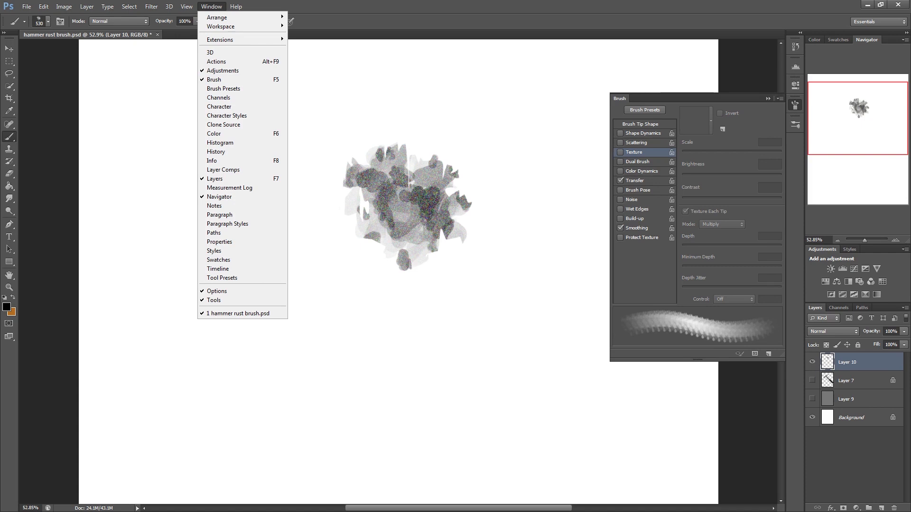
left_click(640, 123)
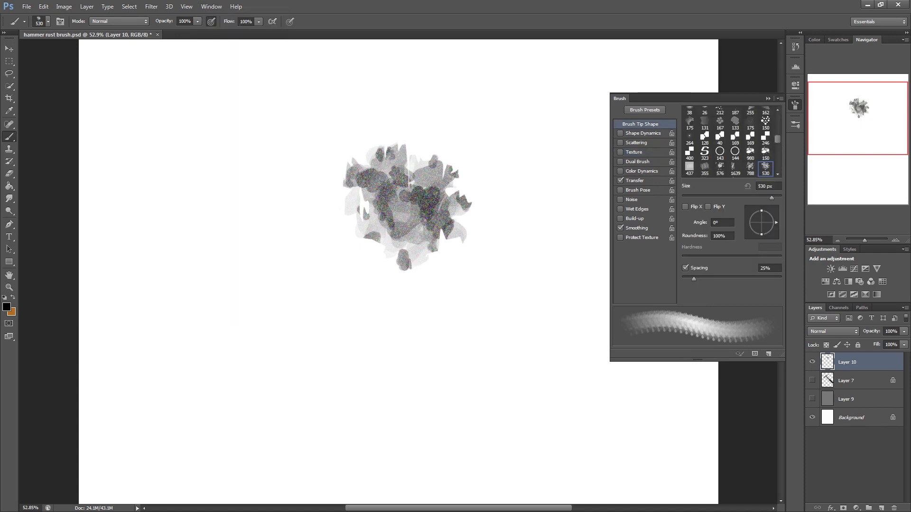
left_click(636, 143)
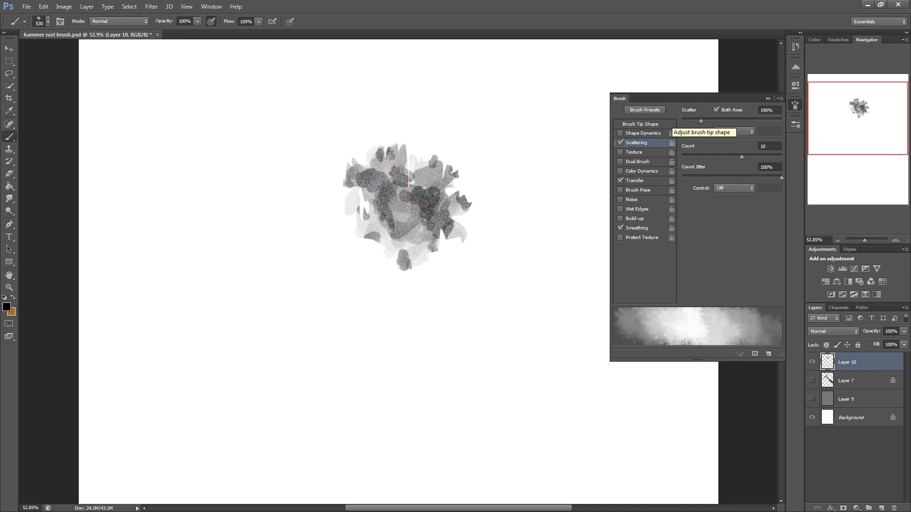
left_click(634, 151)
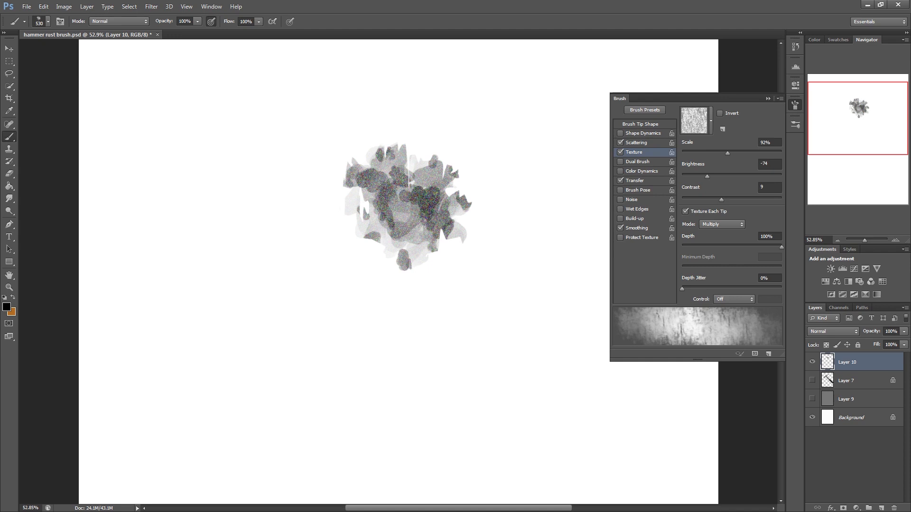
left_click(694, 120)
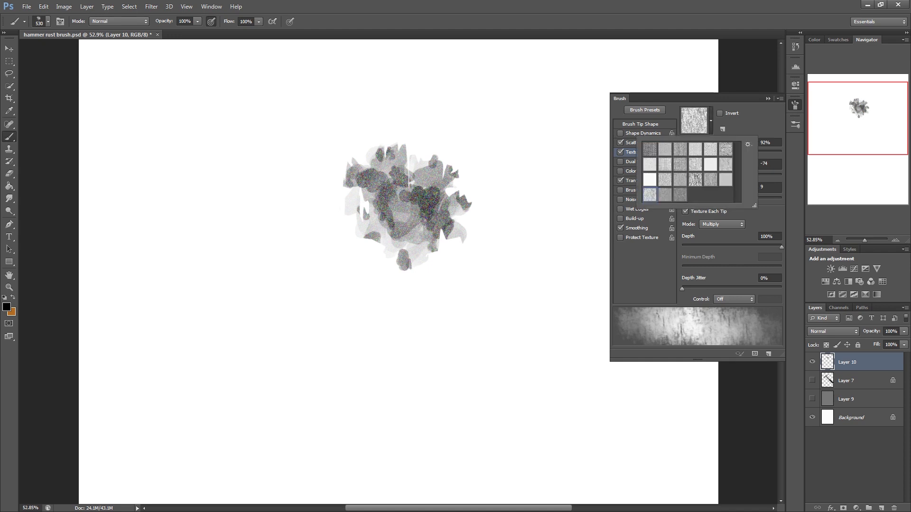
mouse_move(649, 195)
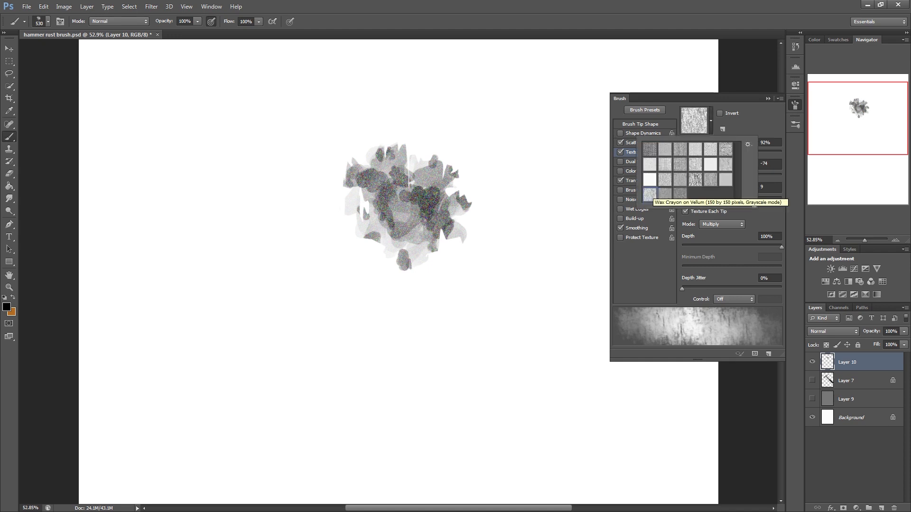
mouse_move(649, 196)
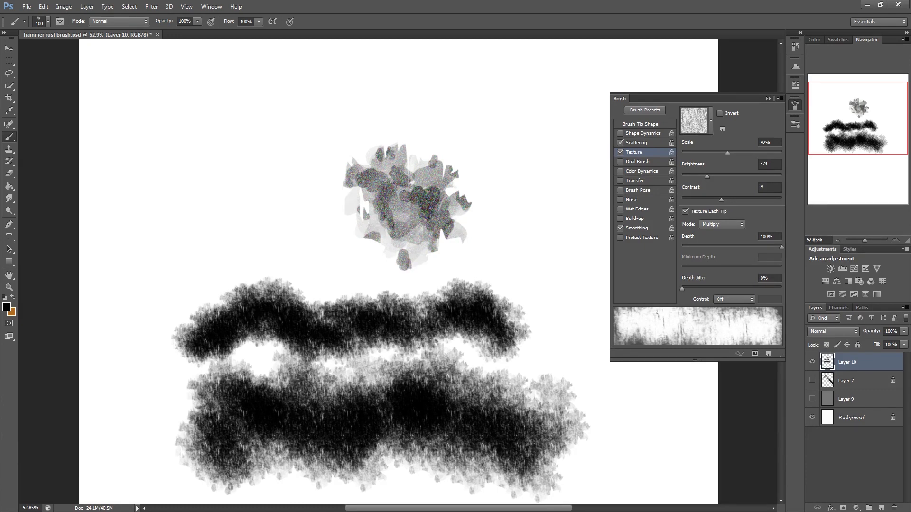
Set Transfer Opacity Jitter to Pen Pressure and save the brush as the 'rusty' preset
left_click(635, 180)
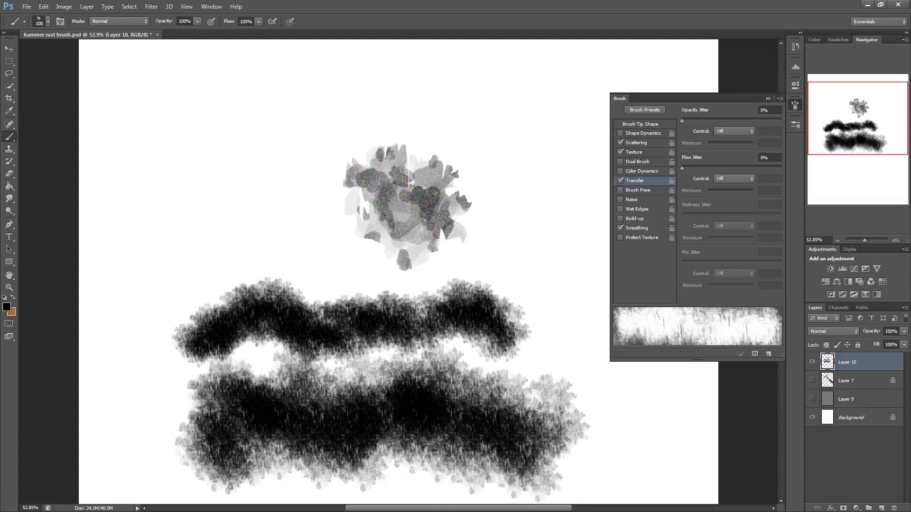
left_click(734, 131)
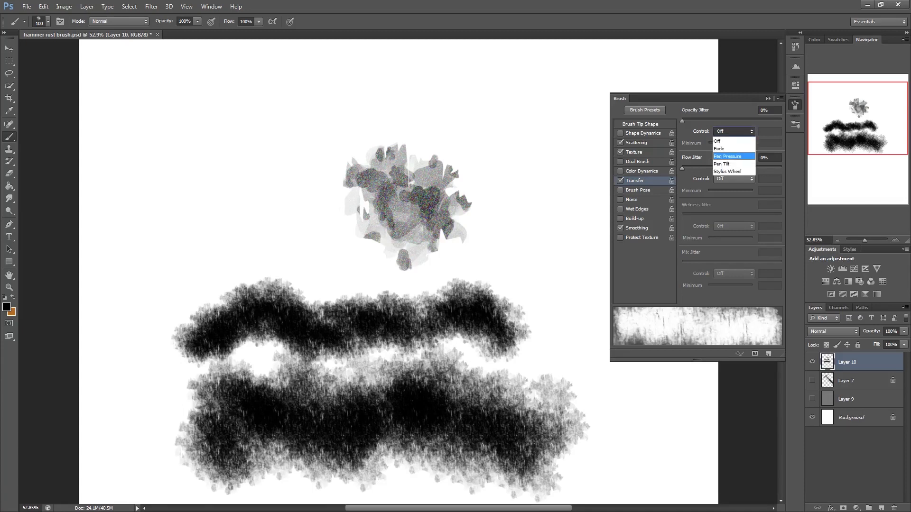
left_click(727, 156)
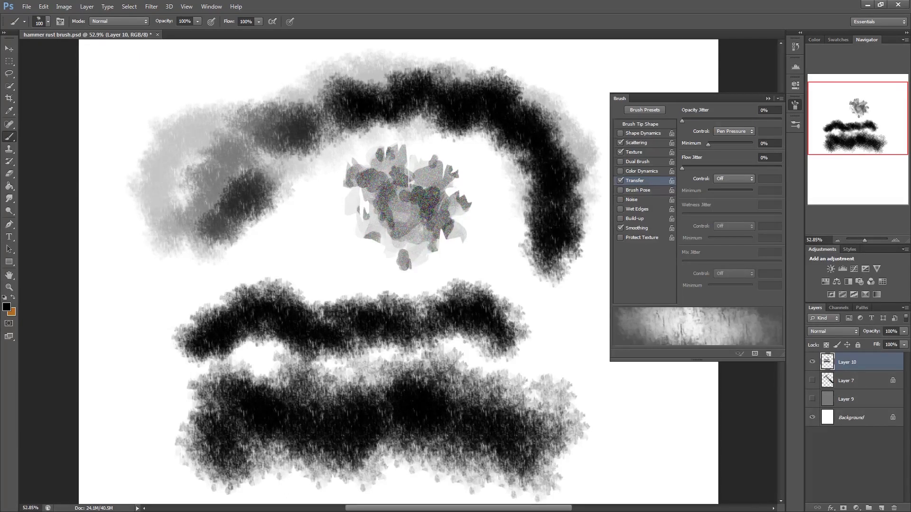
left_click(637, 143)
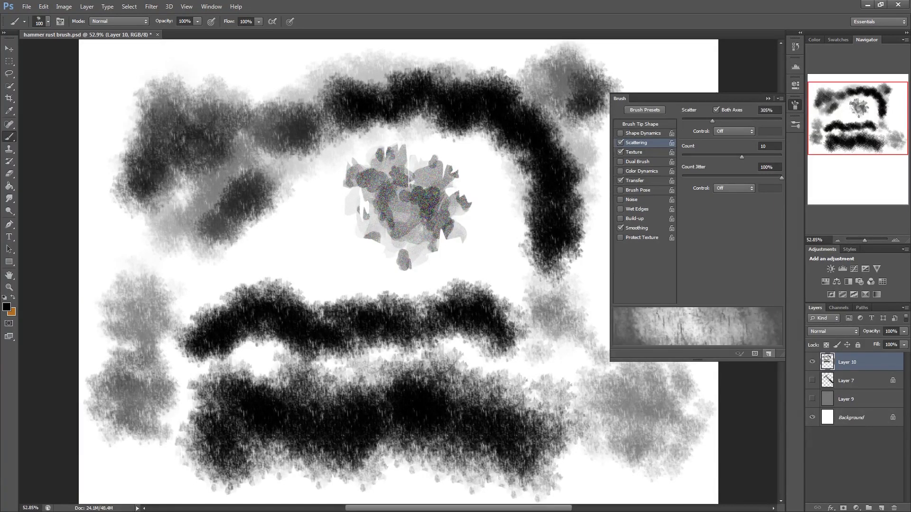
left_click(767, 352)
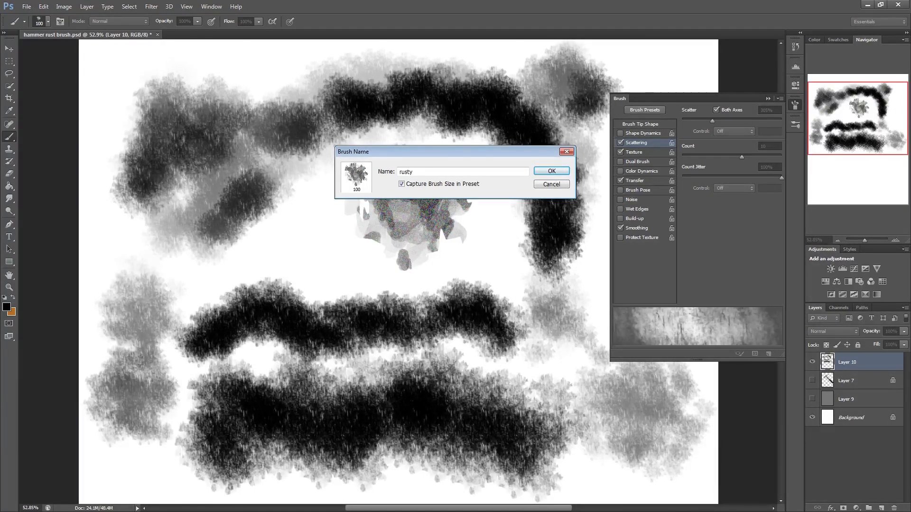
left_click(550, 171)
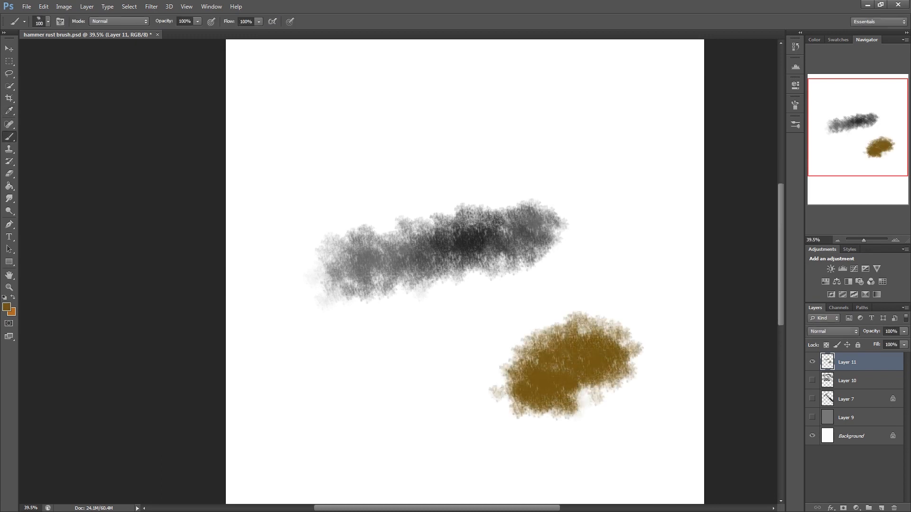
Pick a dark brown, then a lighter golden-brown foreground colour for the rust paint
left_click(7, 308)
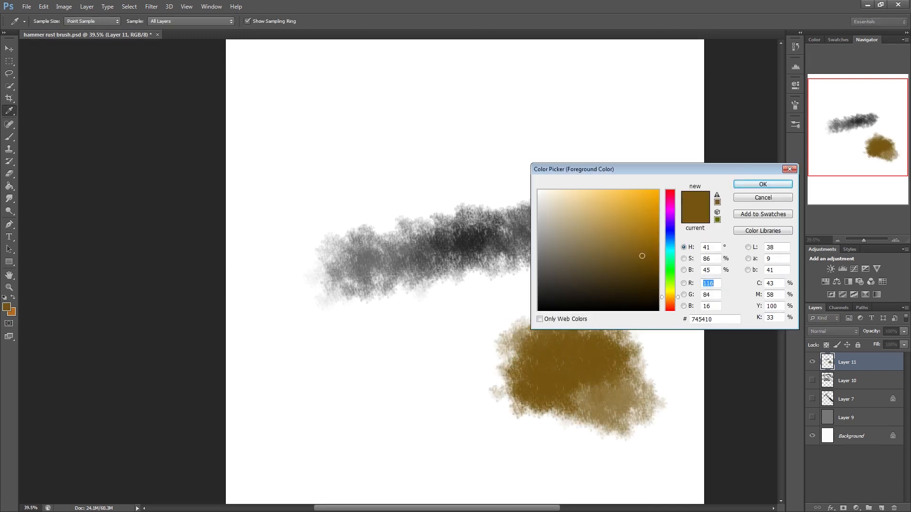
left_click(761, 184)
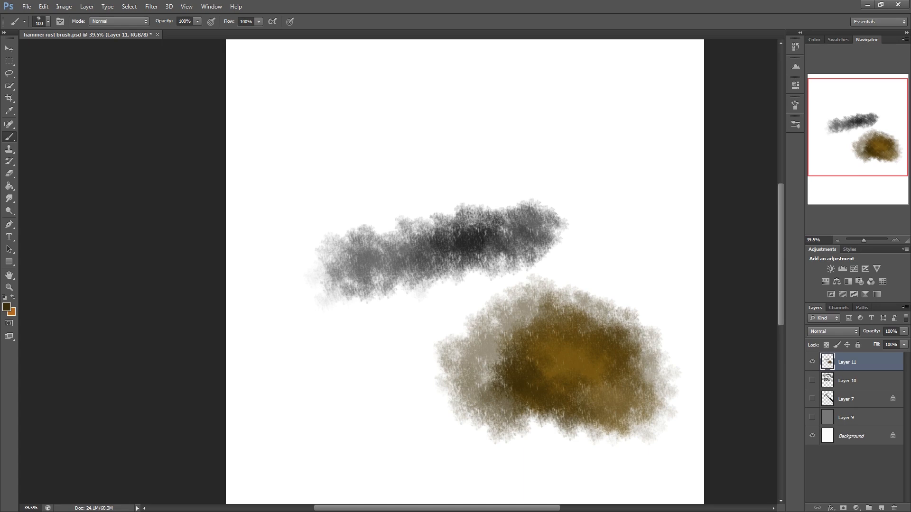
left_click(7, 306)
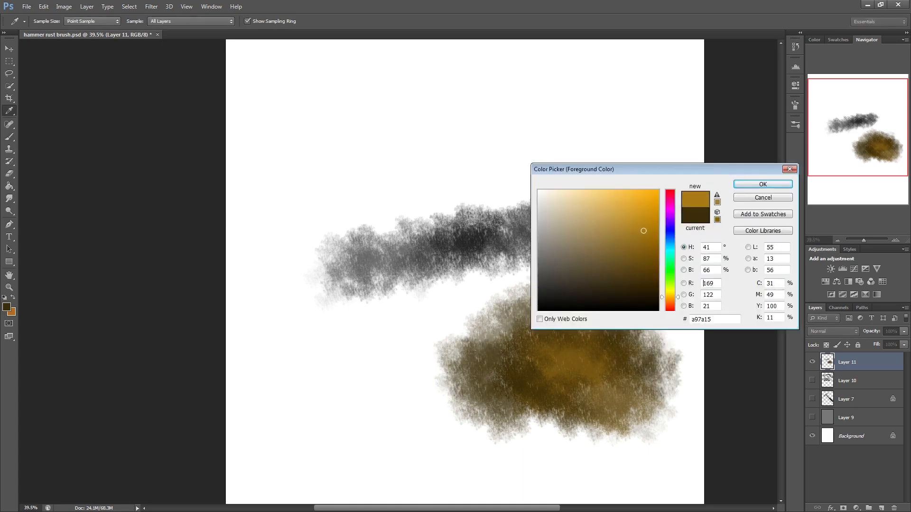
left_click(762, 184)
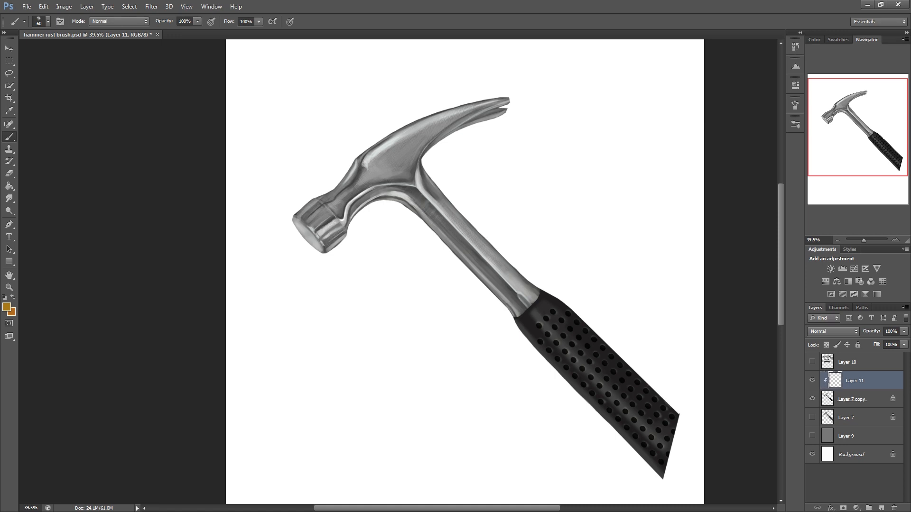
Set Layer 11 to Multiply, paint rust over the hammer, then pick a brighter orange-brown for more rust
left_click(832, 331)
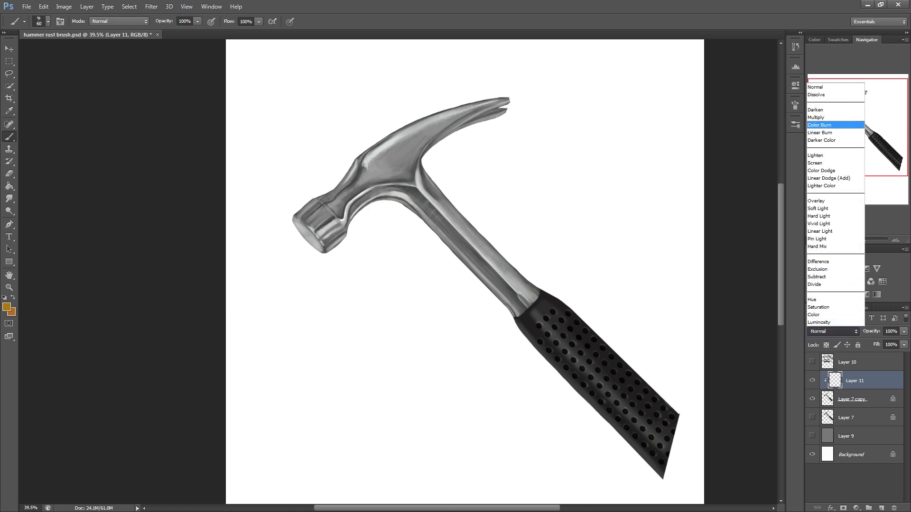
left_click(815, 117)
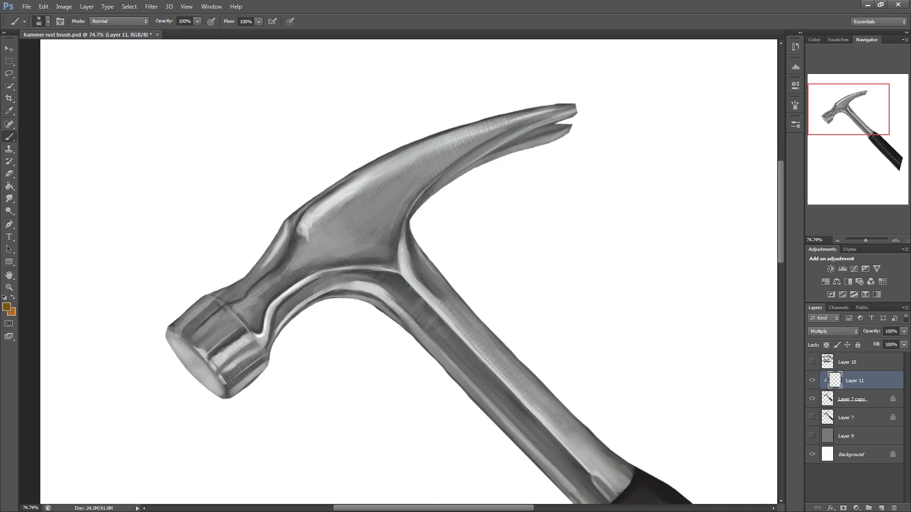
left_click(398, 252)
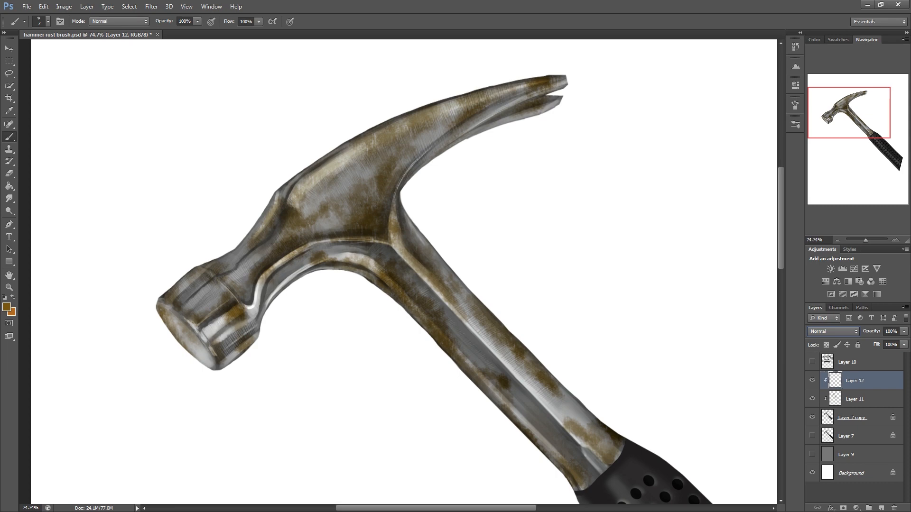
left_click(7, 309)
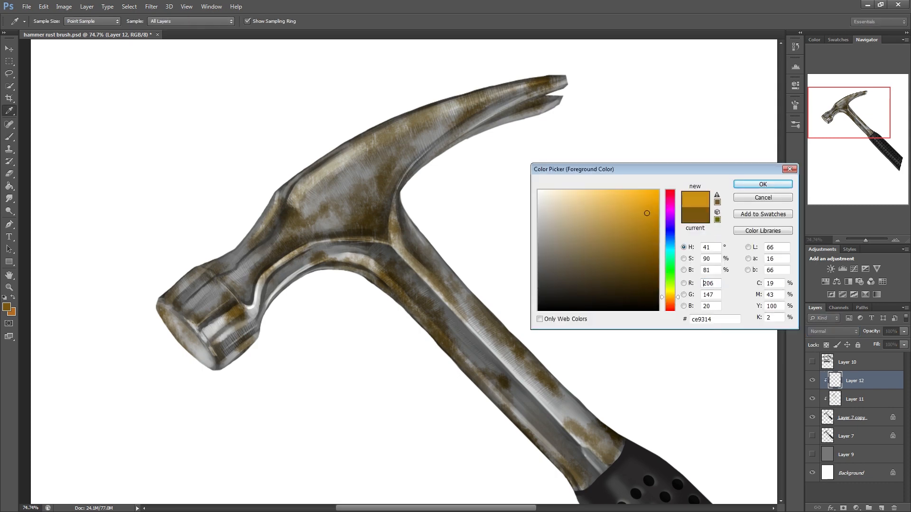
left_click(762, 184)
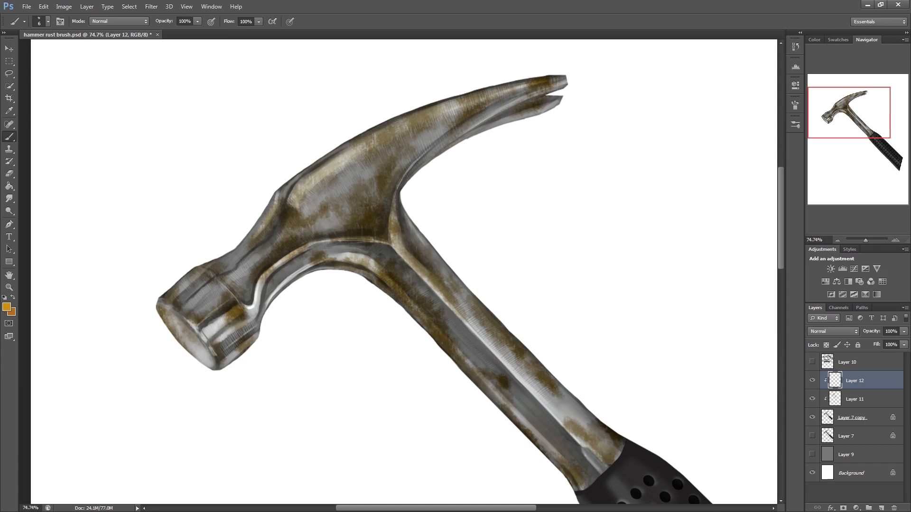